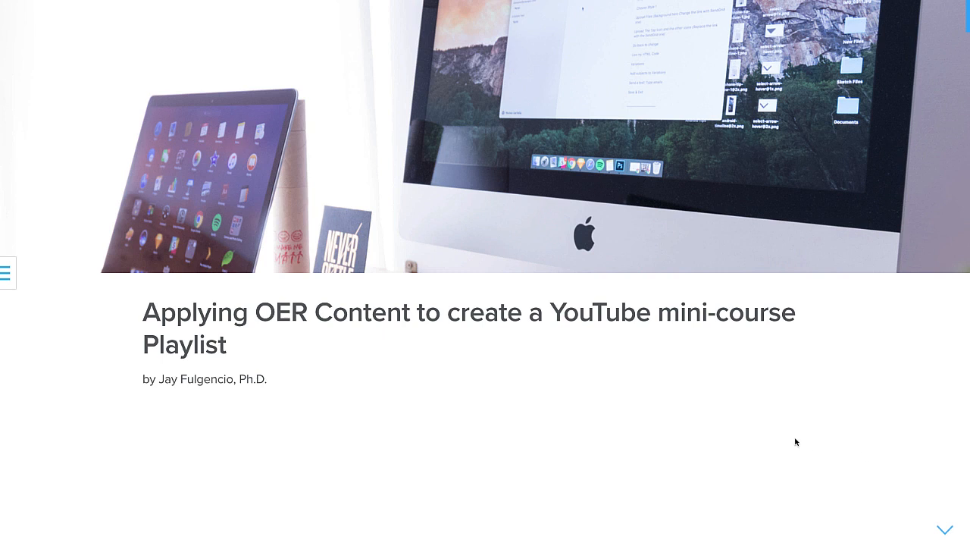
# Advance the Spark Page presentation from its title toward the OEP Significance for Faculty section.
pyautogui.click(945, 527)
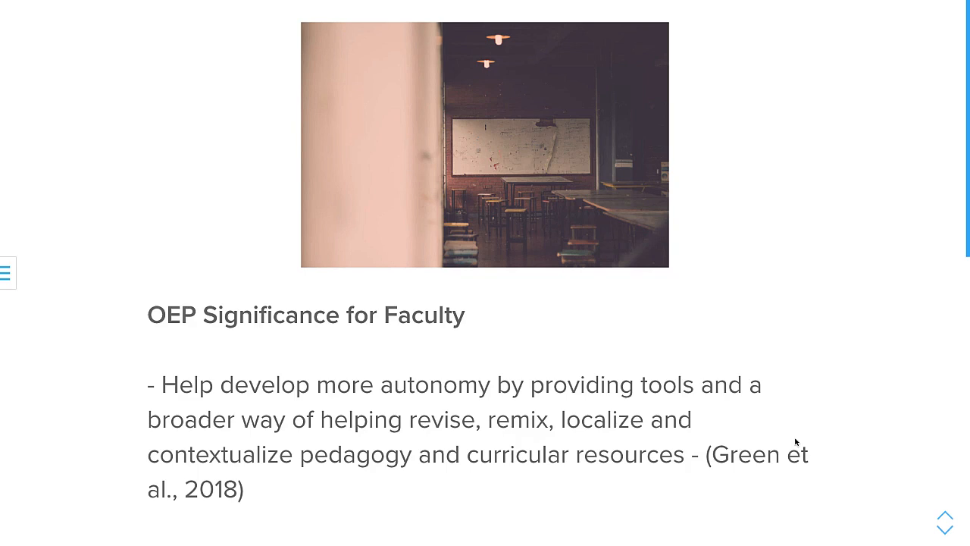
pyautogui.click(946, 525)
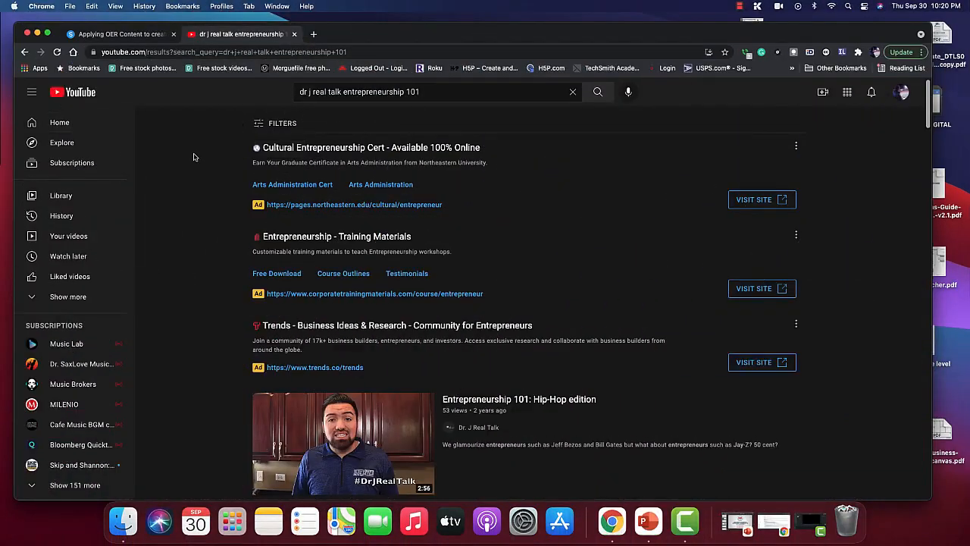
pyautogui.moveTo(223, 152)
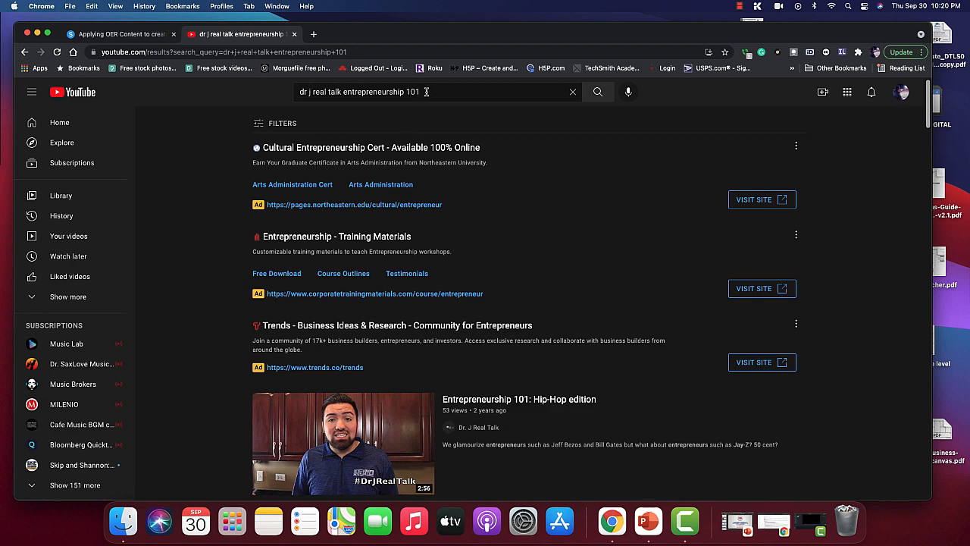
# Scroll the YouTube results down to Dr. J Real Talk's Entrepreneurship 101 Course playlist.
pyautogui.scroll(-3)
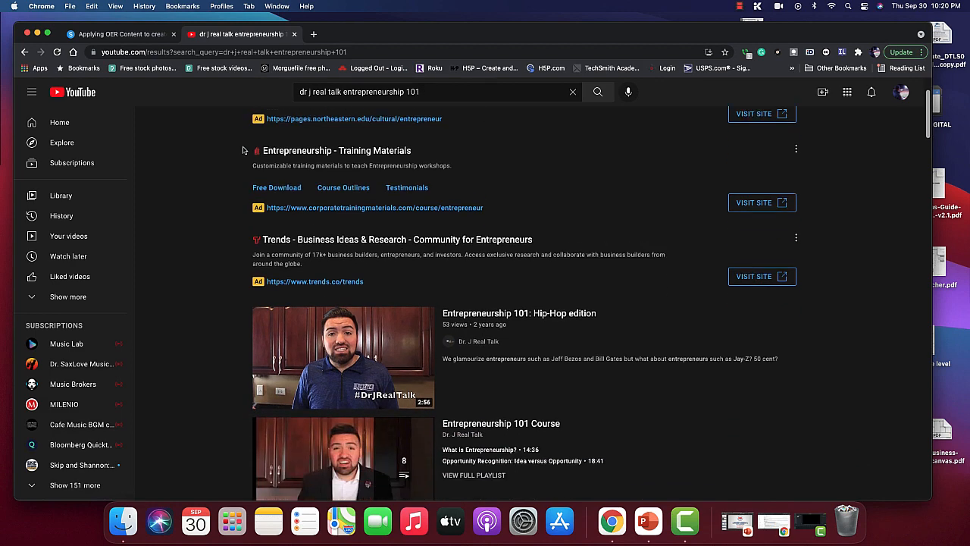
pyautogui.scroll(-3)
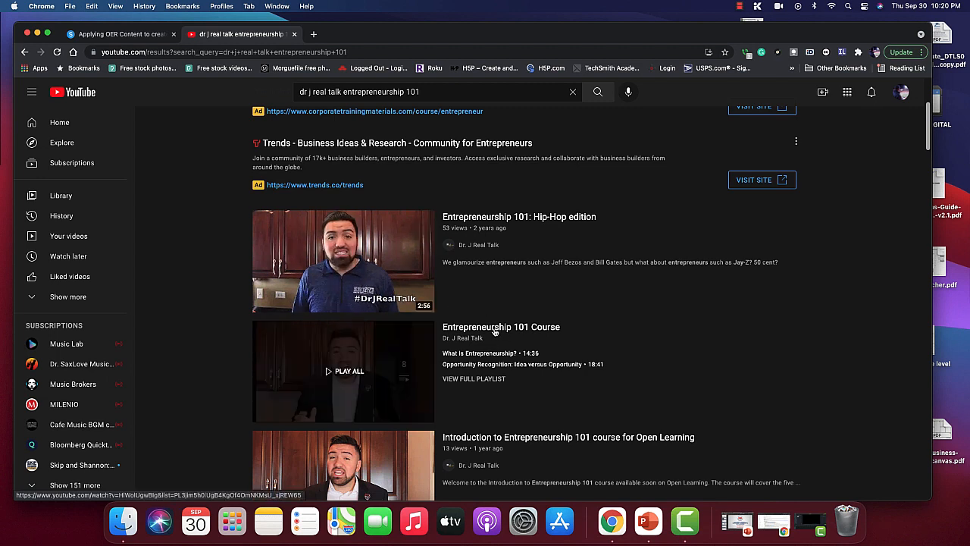
pyautogui.moveTo(333, 382)
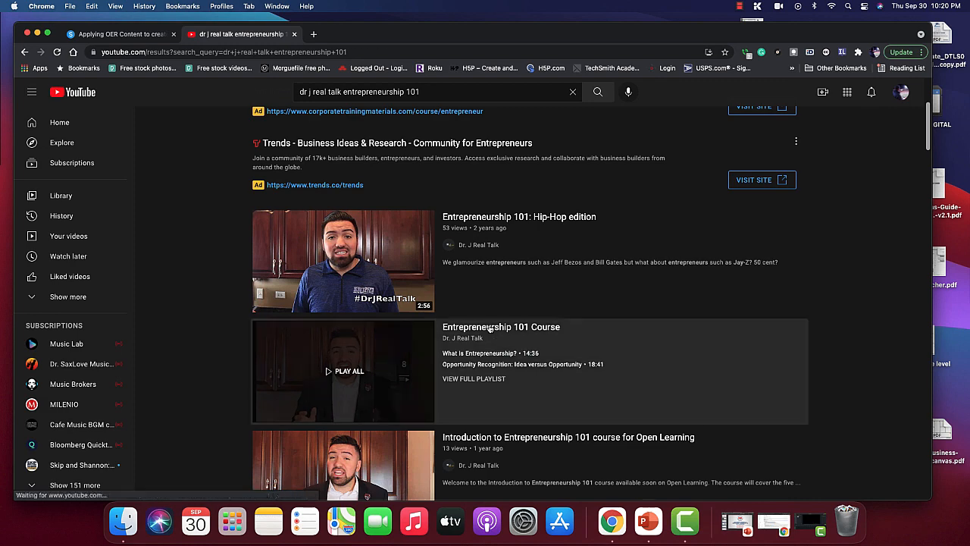
# Open the Entrepreneurship 101 playlist, load 'Opportunity Recognition: Idea versus Opportunity' and review the remaining lessons.
pyautogui.click(343, 370)
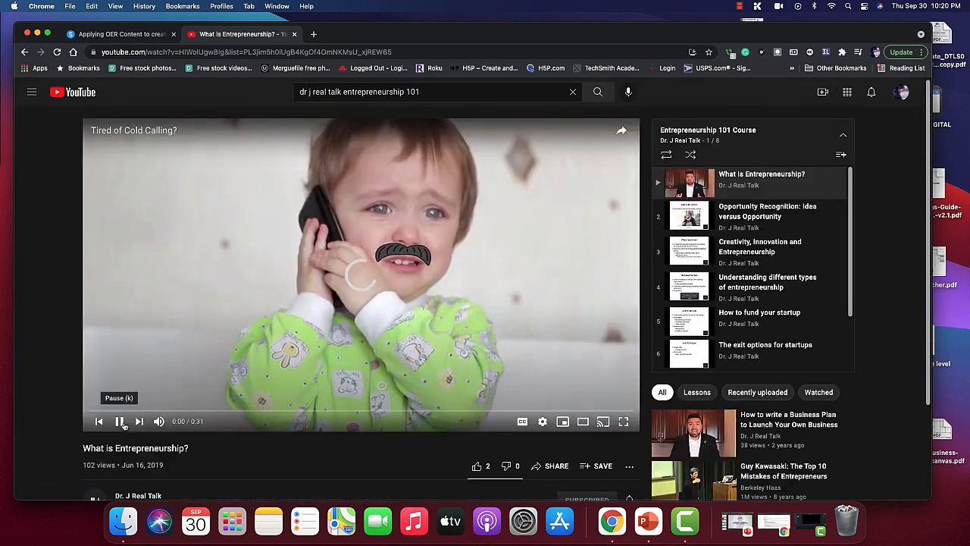
pyautogui.click(118, 422)
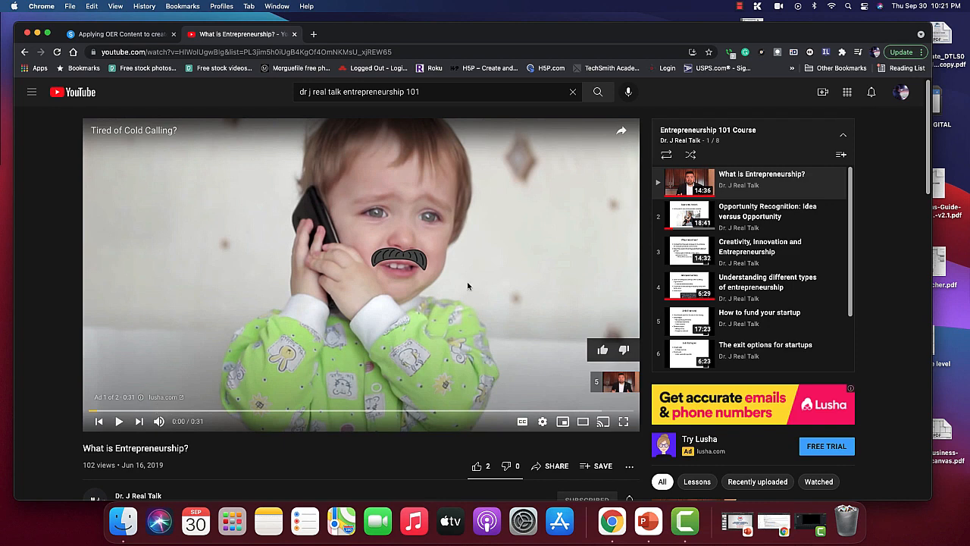
pyautogui.moveTo(475, 288)
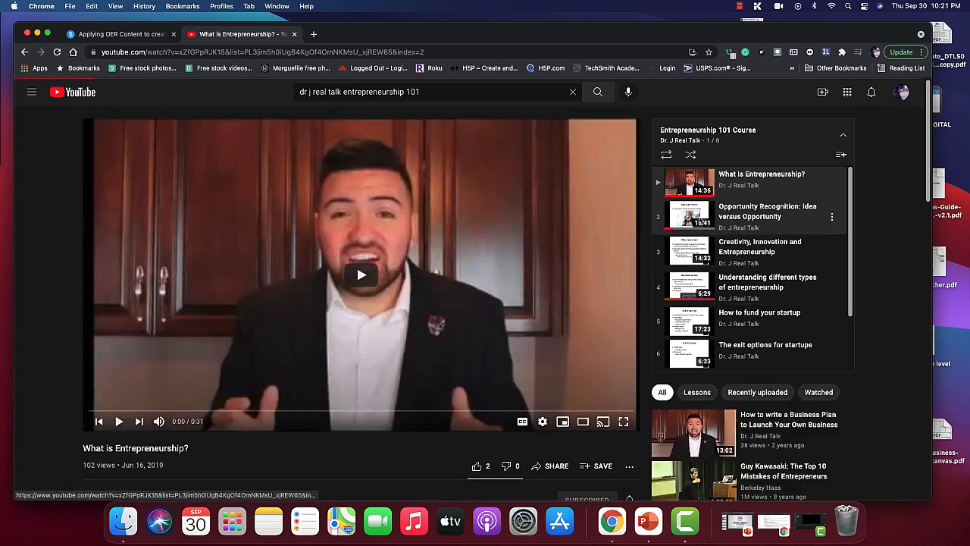
pyautogui.click(762, 212)
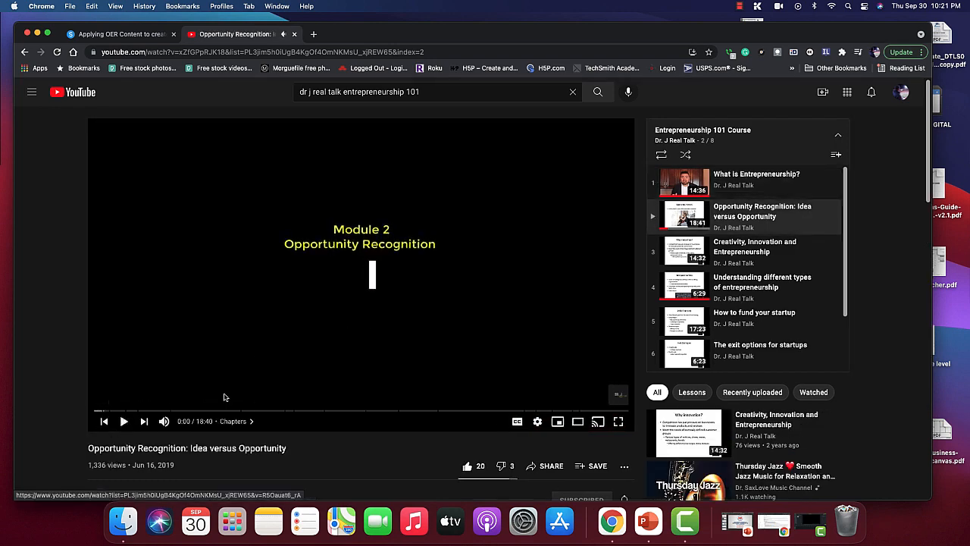
pyautogui.scroll(-3)
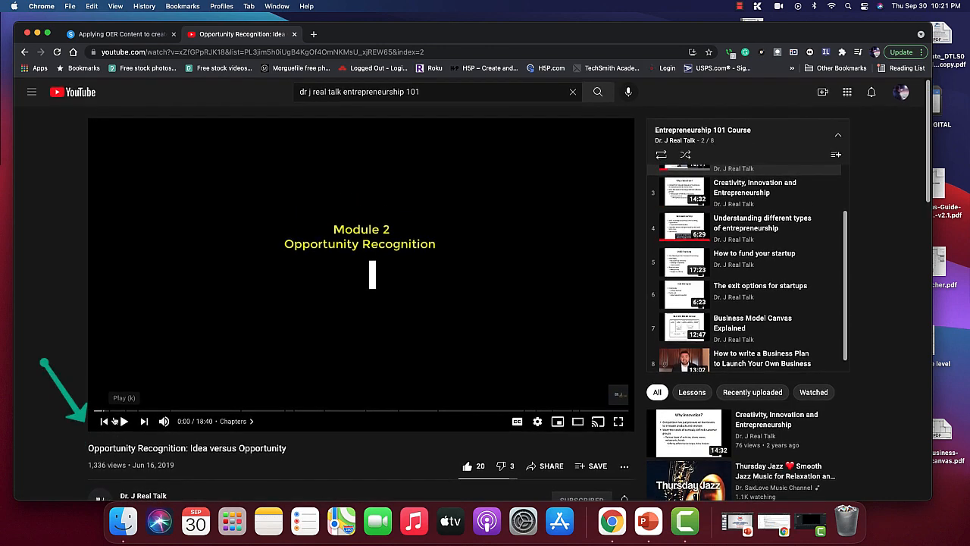
pyautogui.moveTo(674, 328)
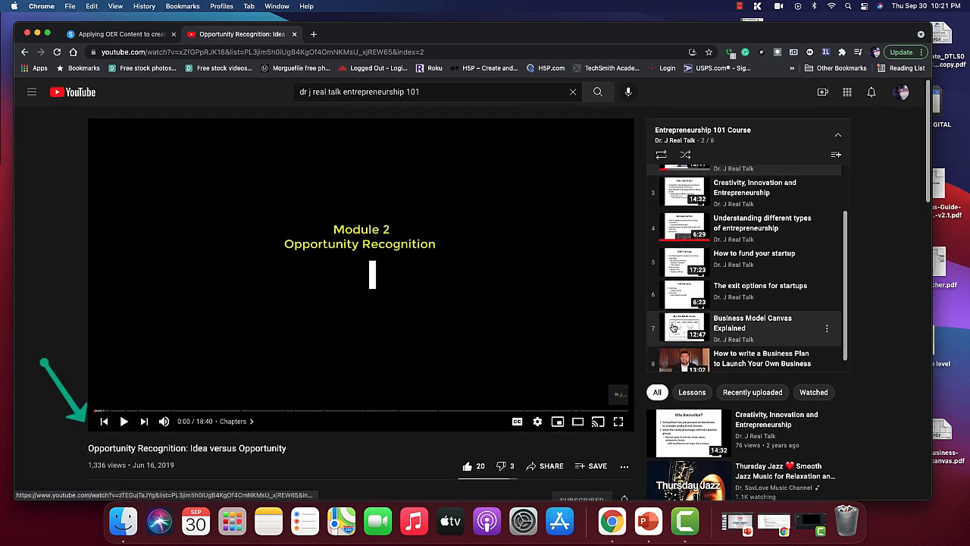
pyautogui.moveTo(709, 306)
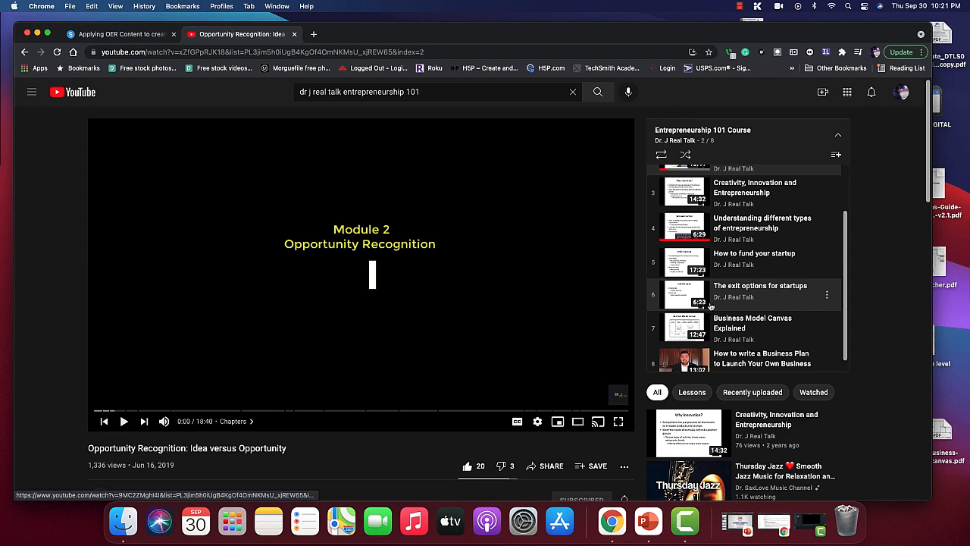
pyautogui.moveTo(61, 379)
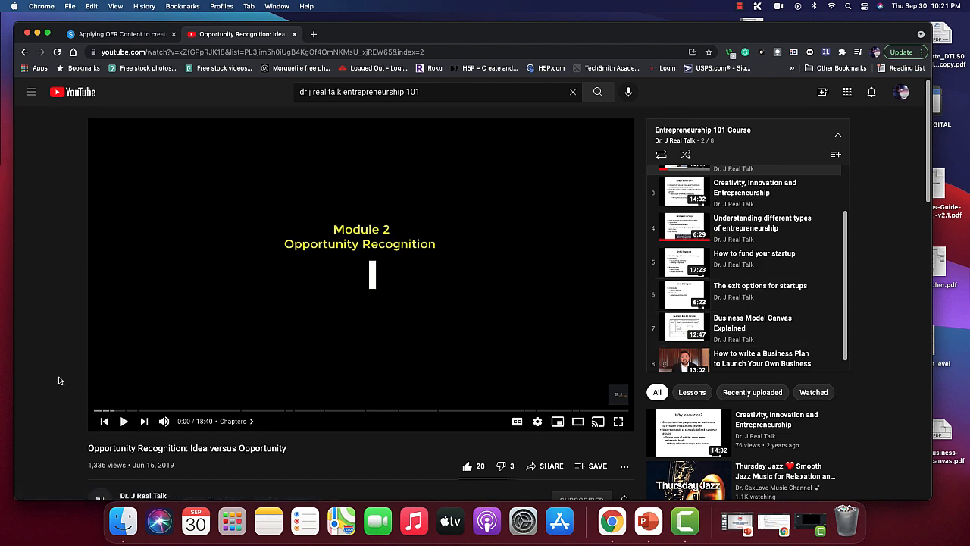
pyautogui.moveTo(758, 294)
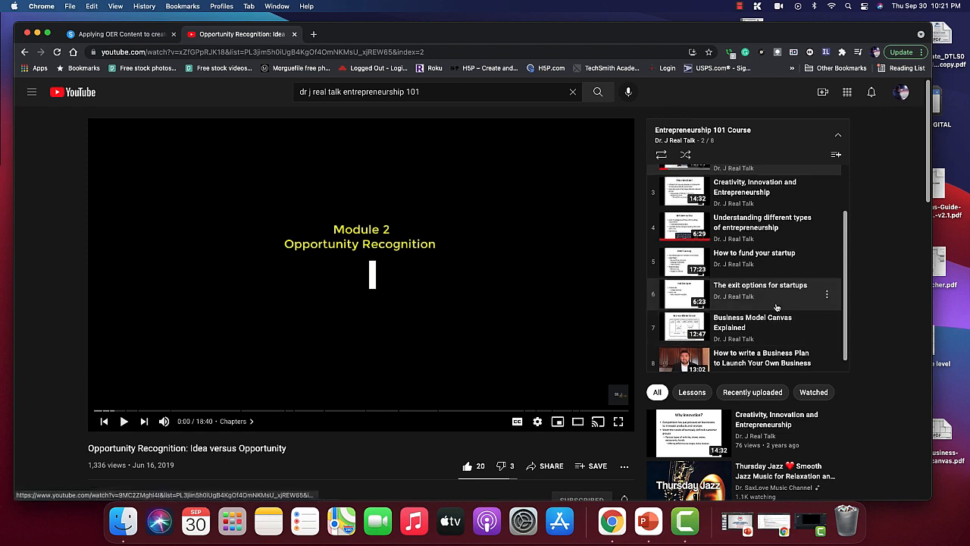
# Return to the Spark Page and scroll to the storyboard, video timeline and equipment planning section.
pyautogui.scroll(3)
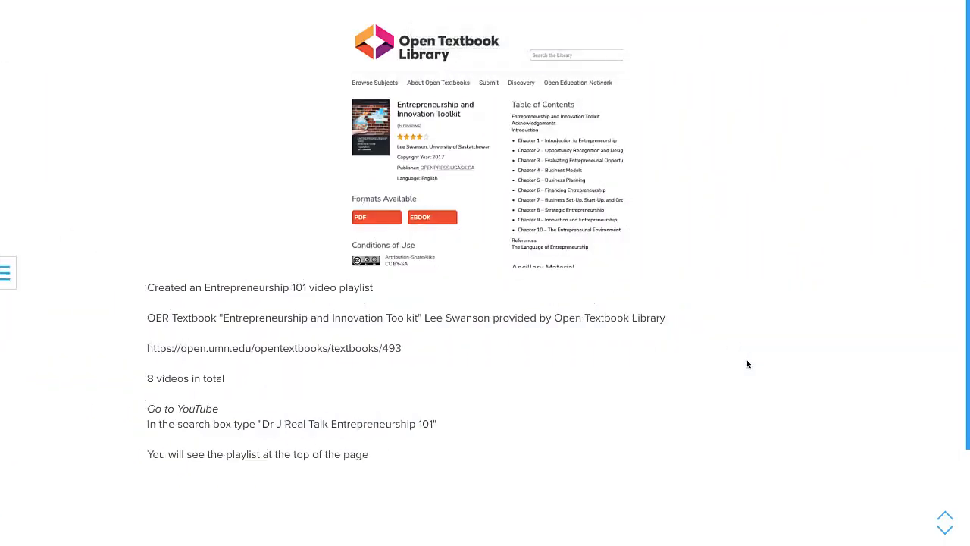
pyautogui.scroll(-3)
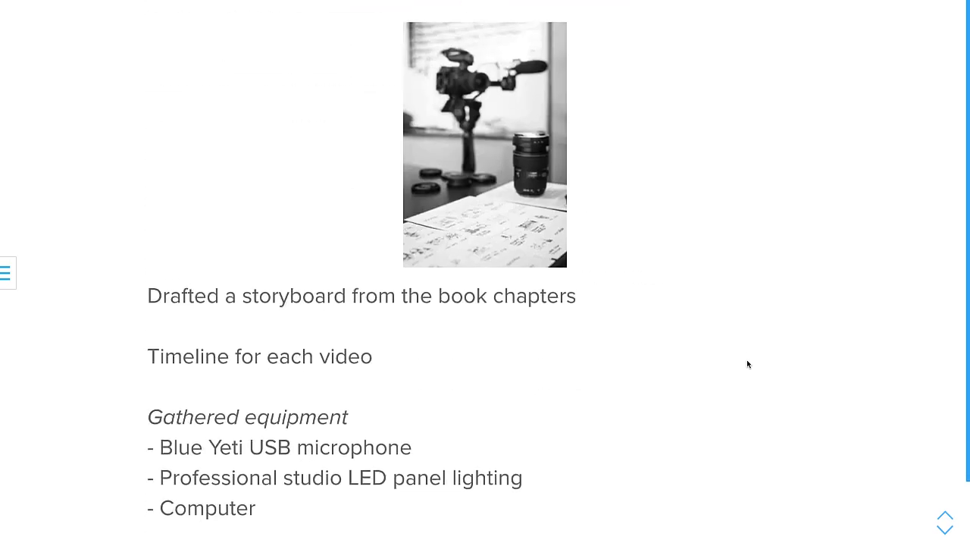